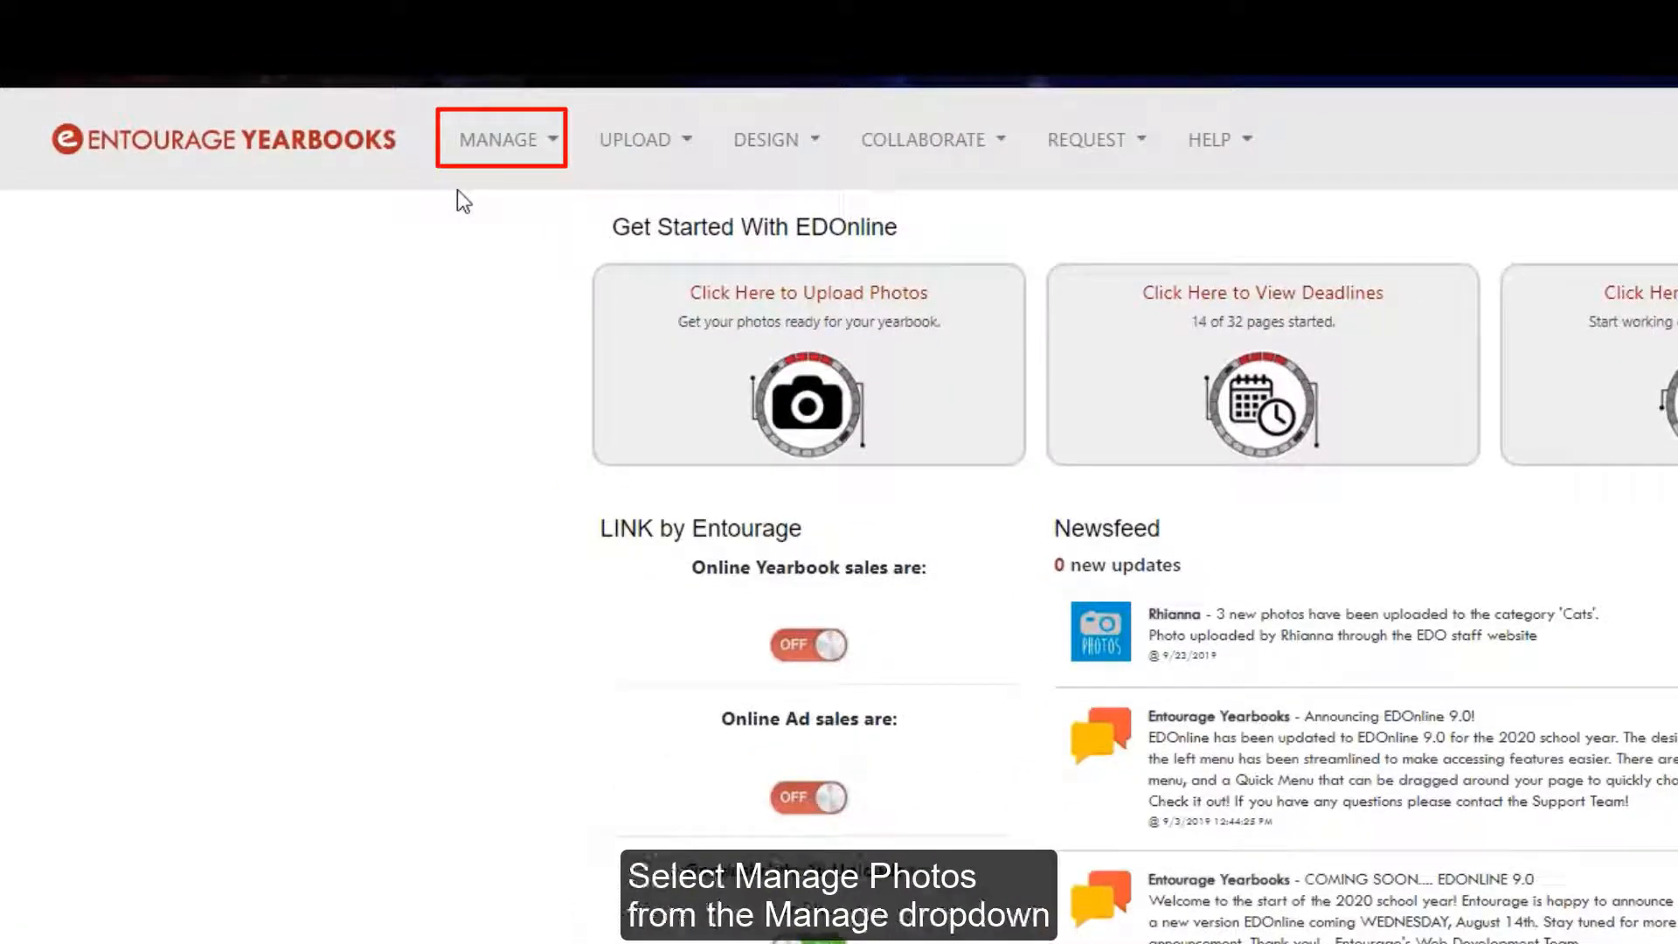
Go to the Manage Photos page from the Manage menu
{"action": "left_click", "coordinate": [500, 138]}
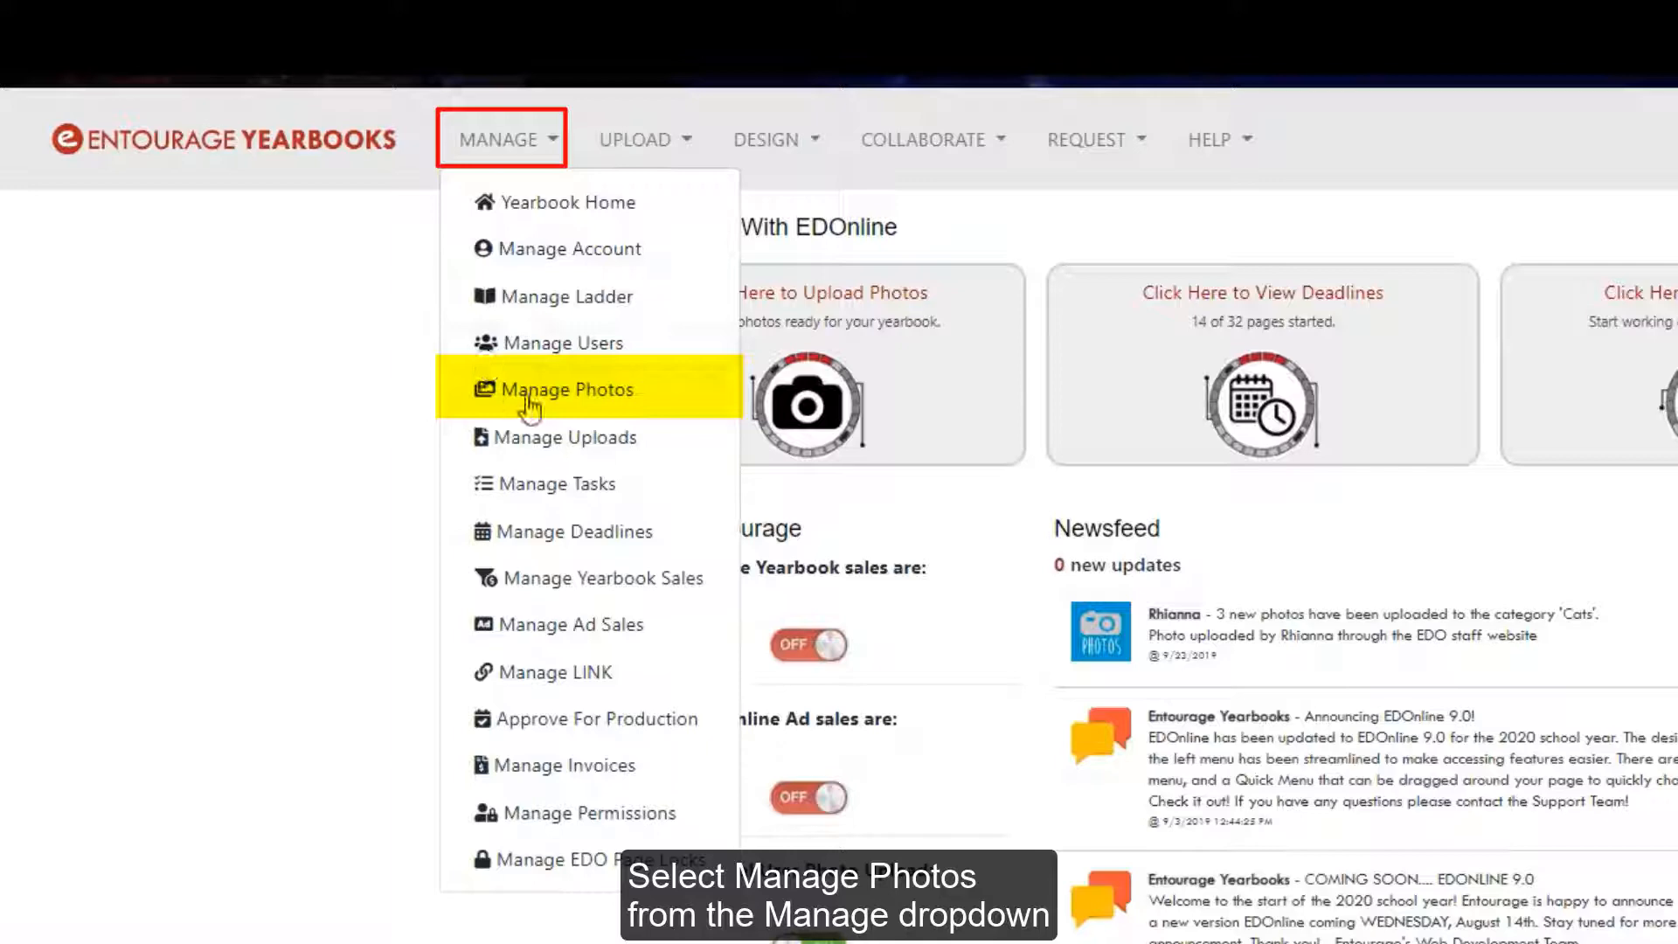
{"action": "left_click", "coordinate": [568, 388]}
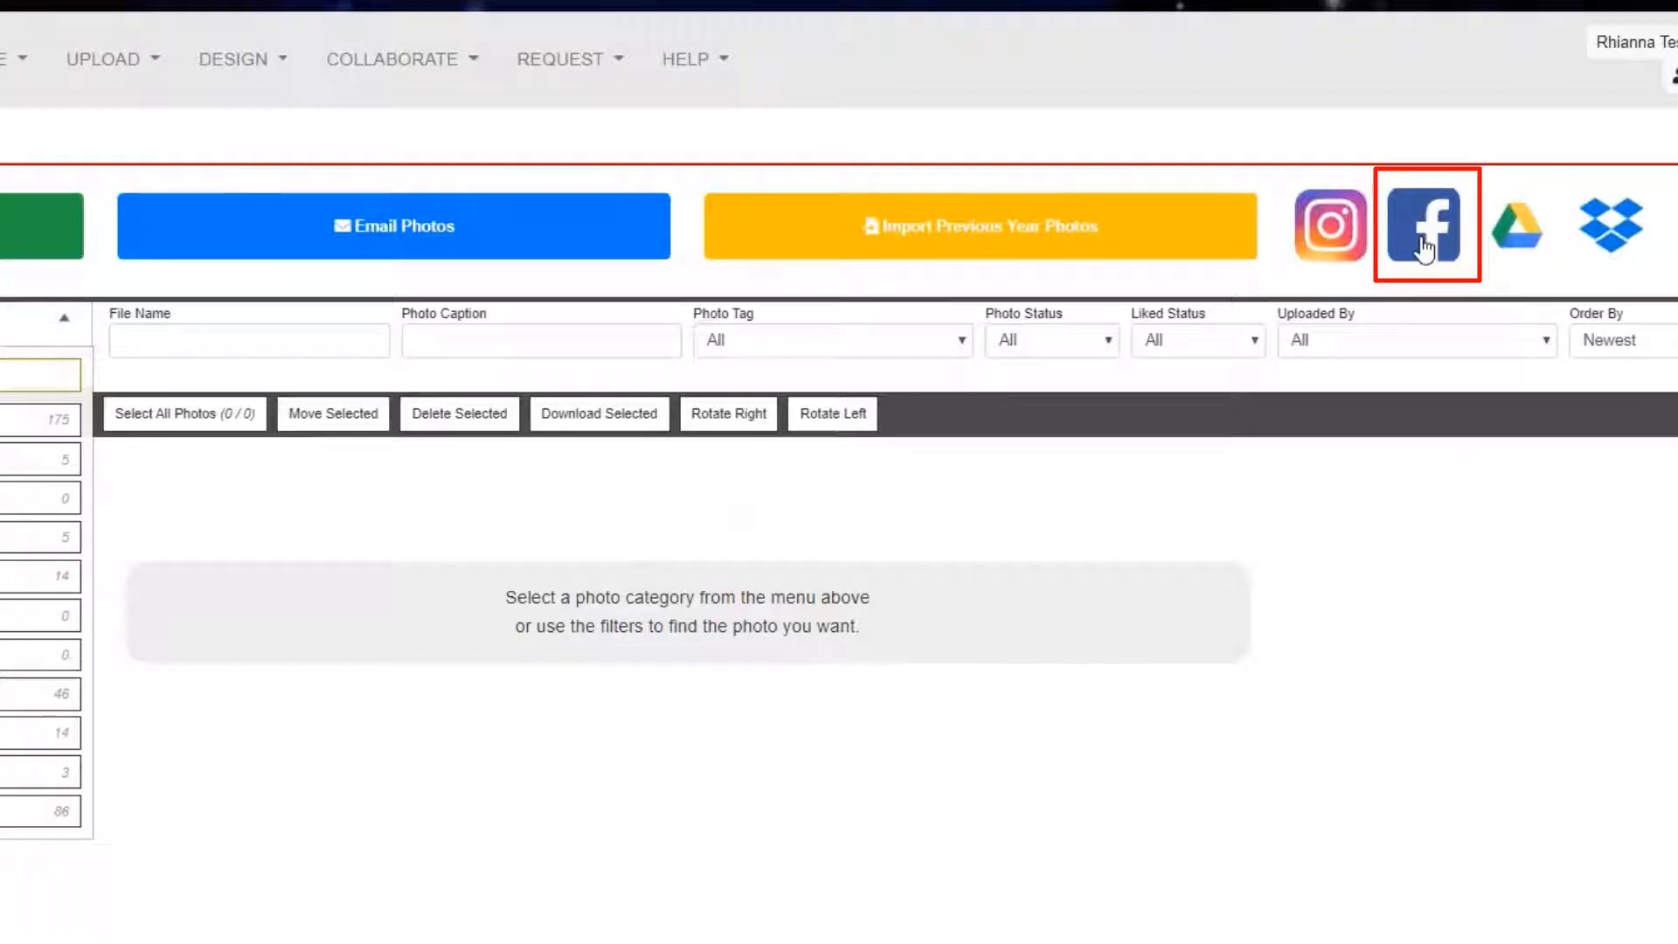
Choose Facebook as the import source and log in with the account password
{"action": "left_click", "coordinate": [1422, 225]}
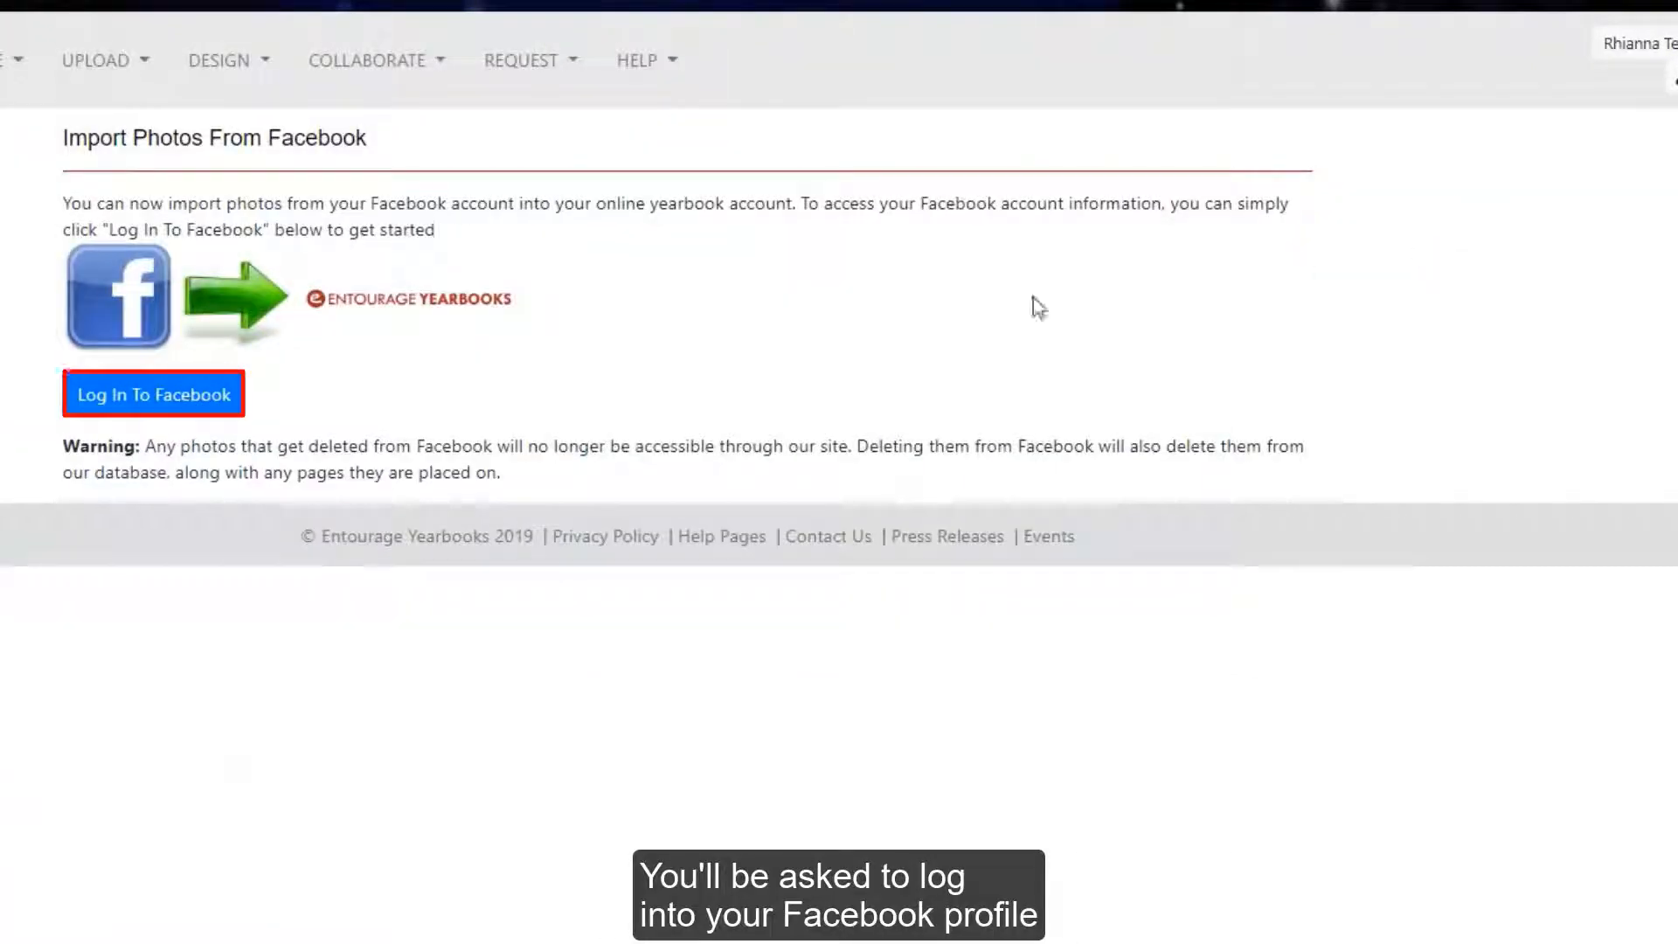
{"action": "left_click", "coordinate": [154, 393]}
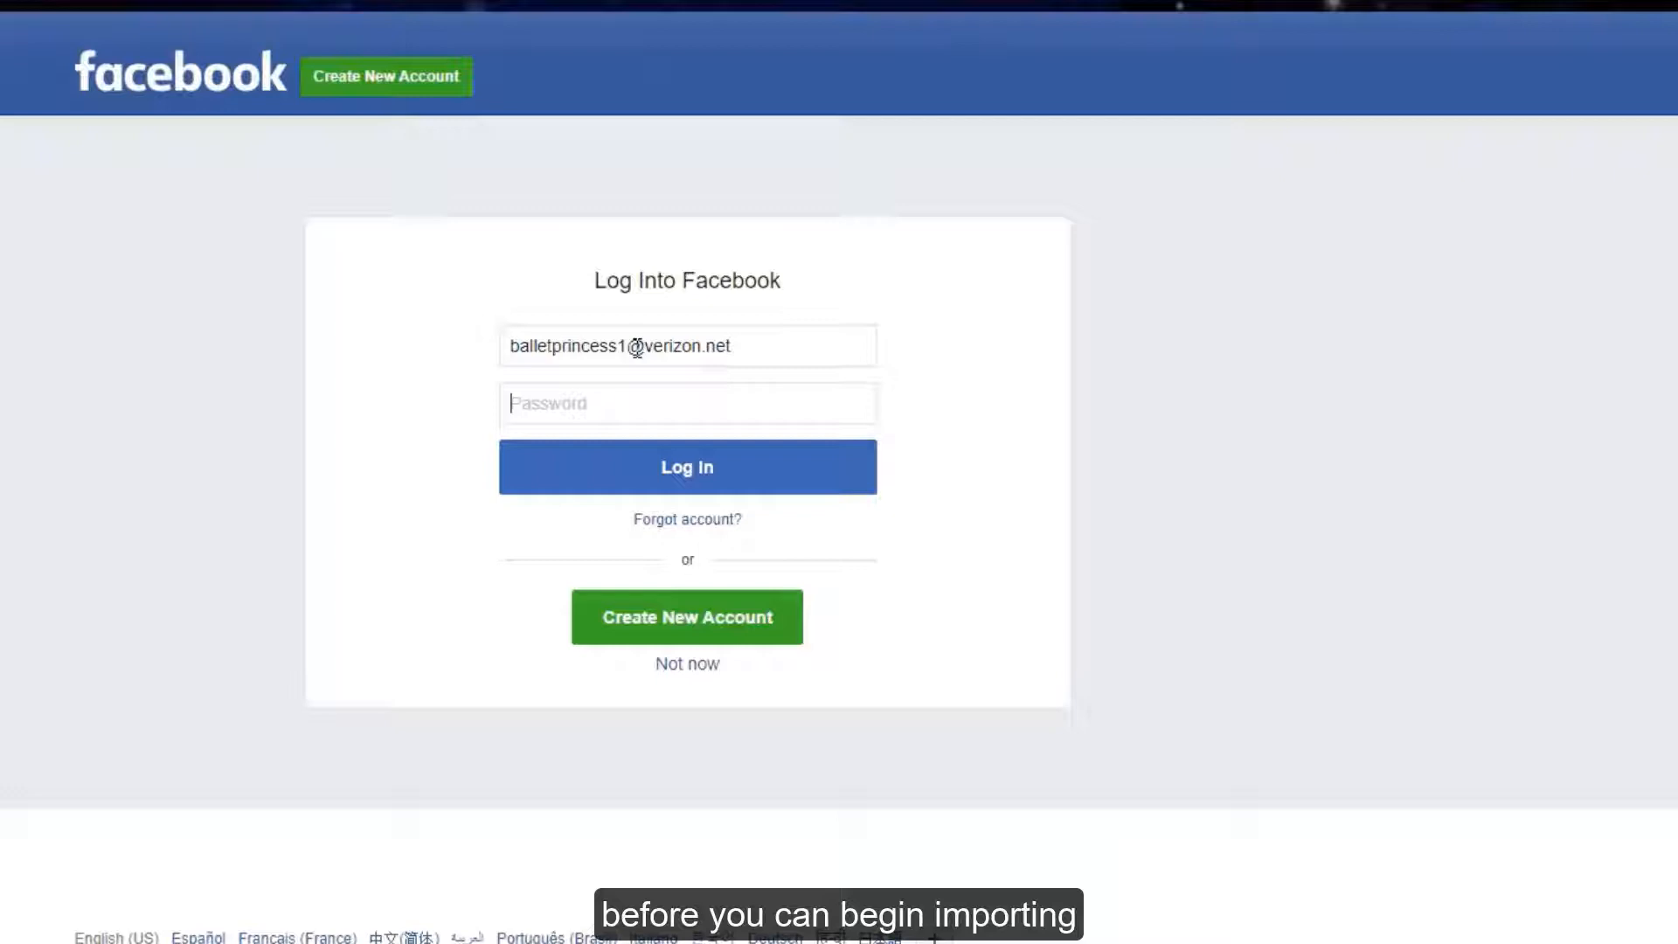
{"action": "type", "text": "password"}
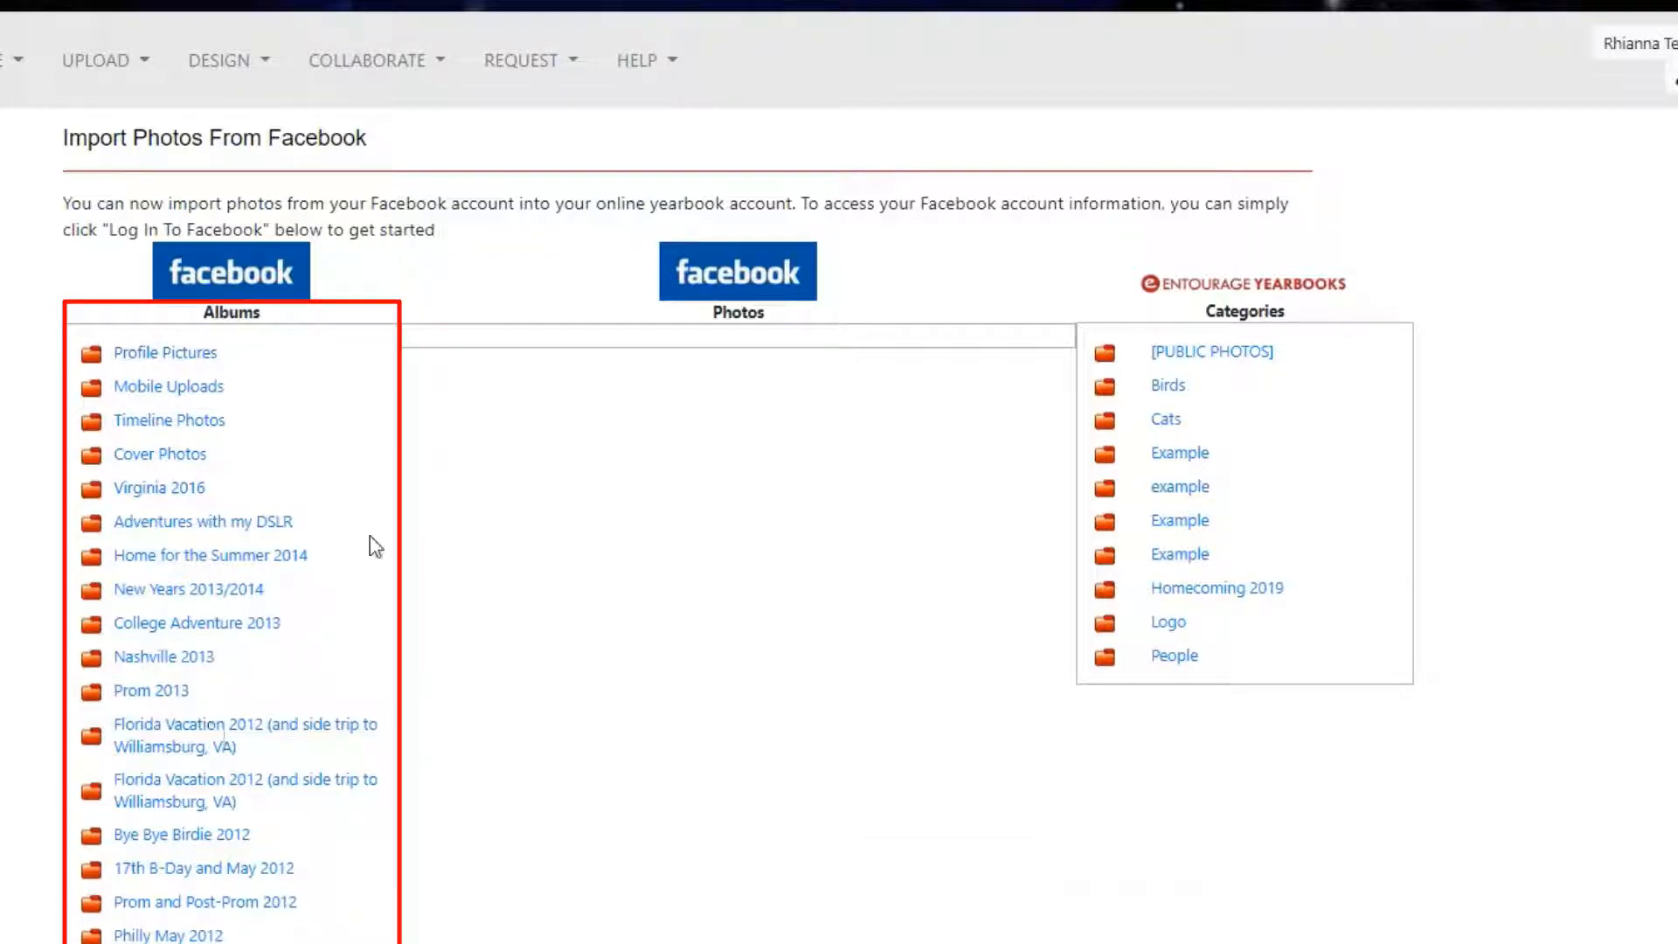
Select all photos in the 'Adventures with my DSLR' album and pick the destination category
{"action": "left_click", "coordinate": [201, 521]}
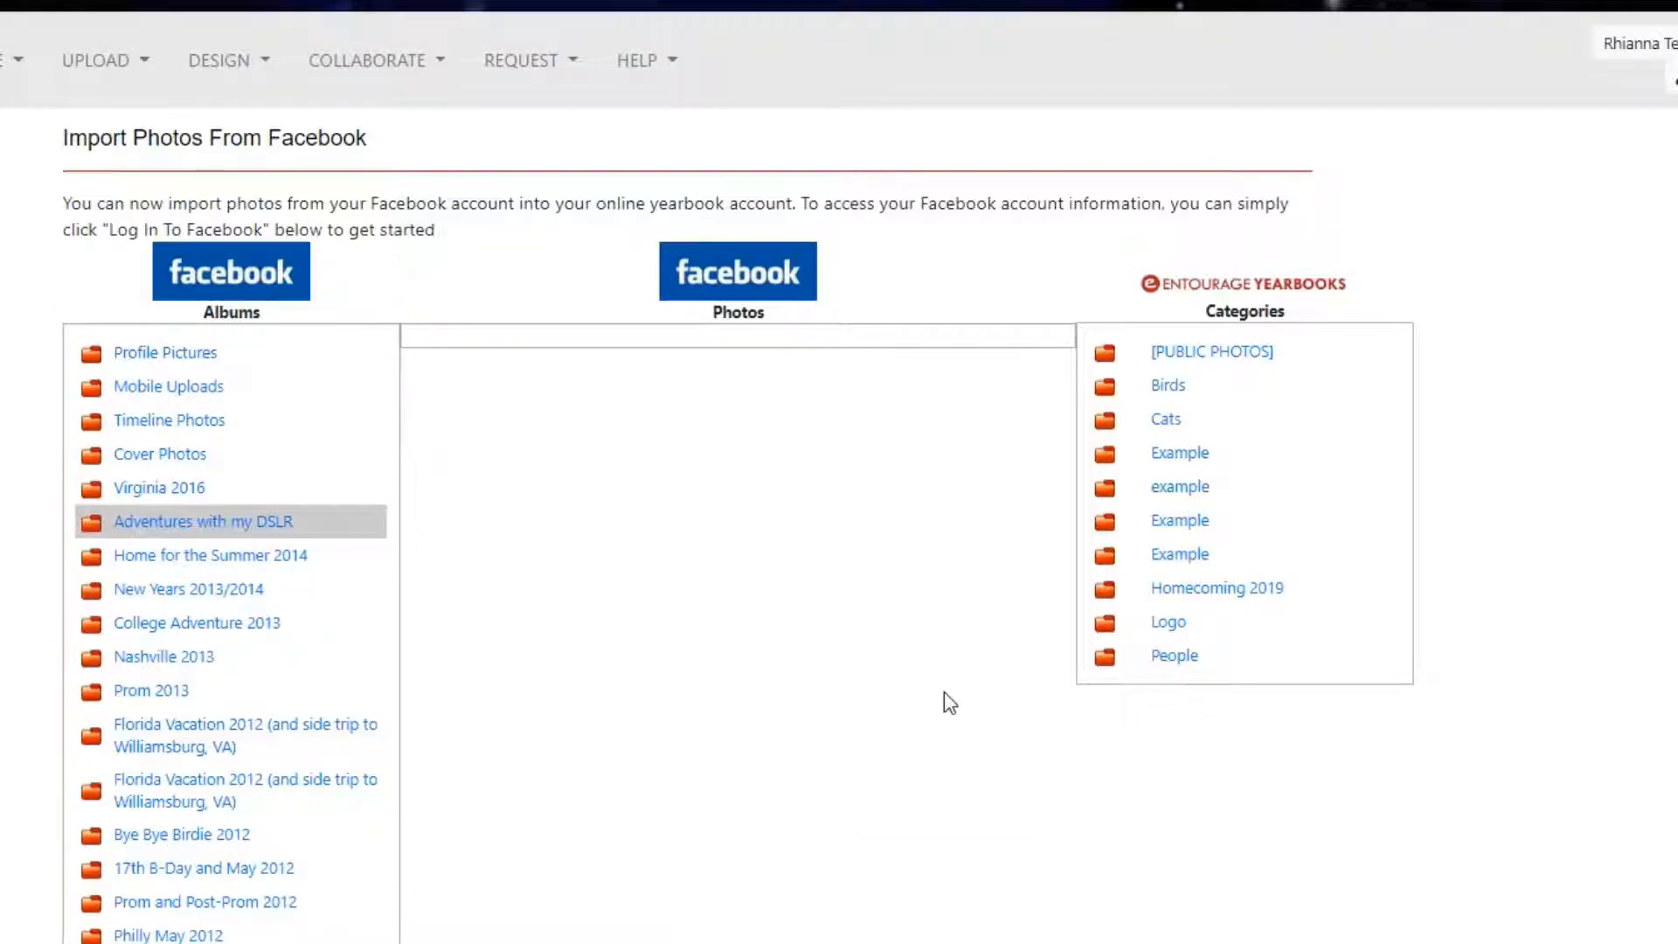
{"action": "left_click", "coordinate": [199, 521]}
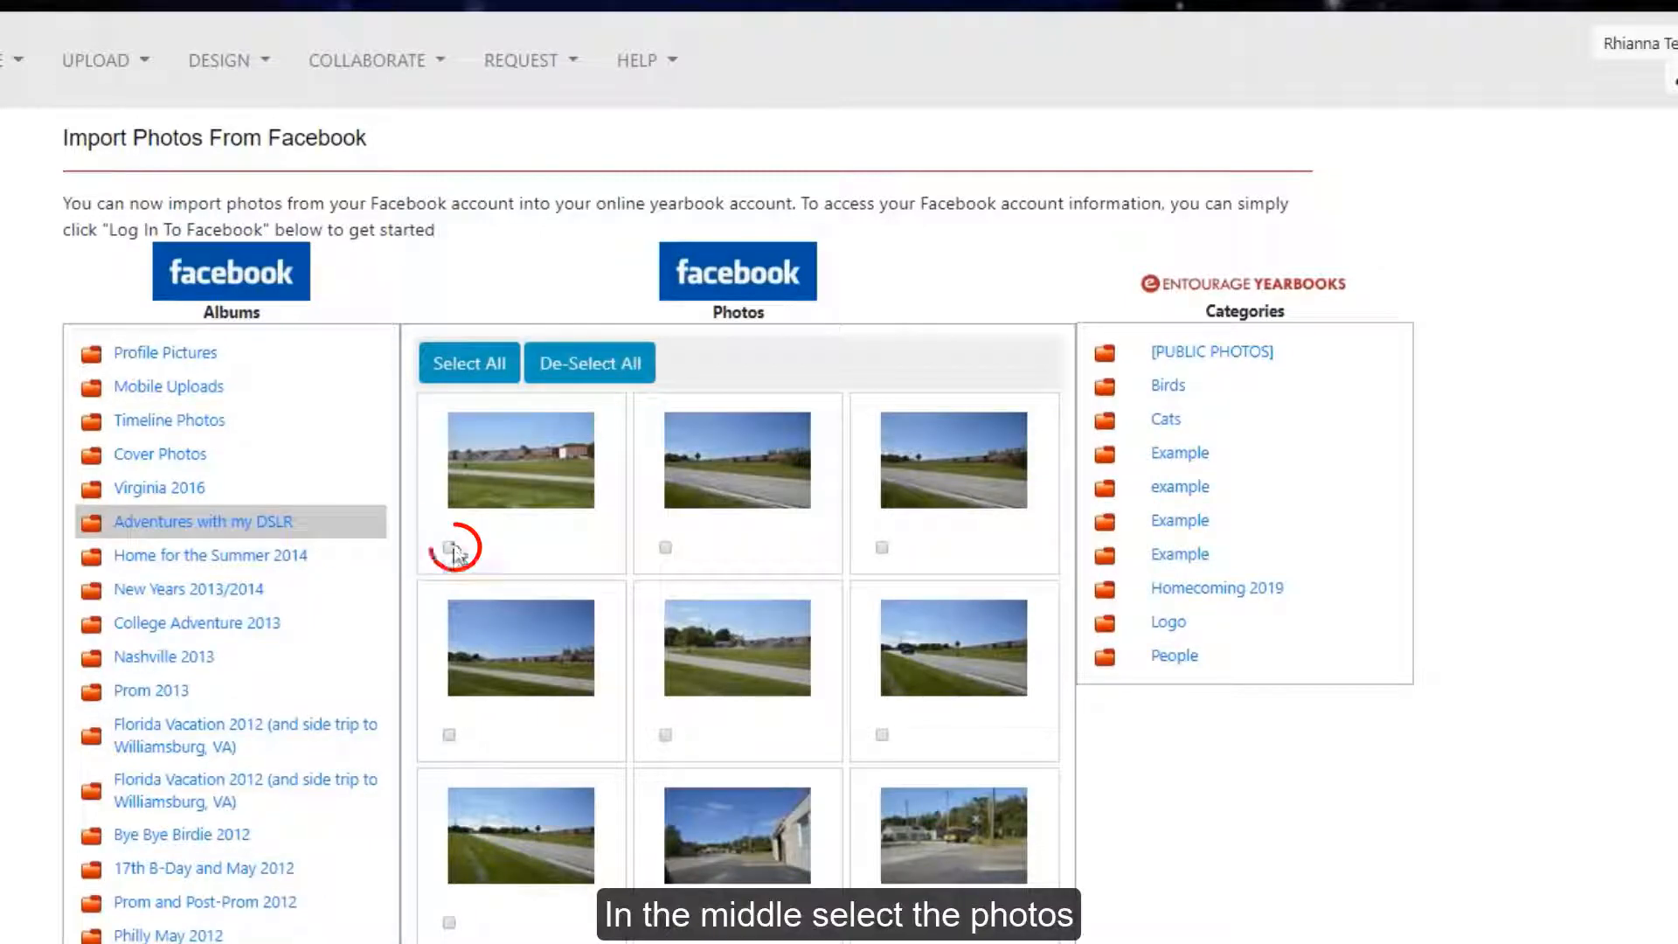
{"action": "left_click", "coordinate": [469, 363]}
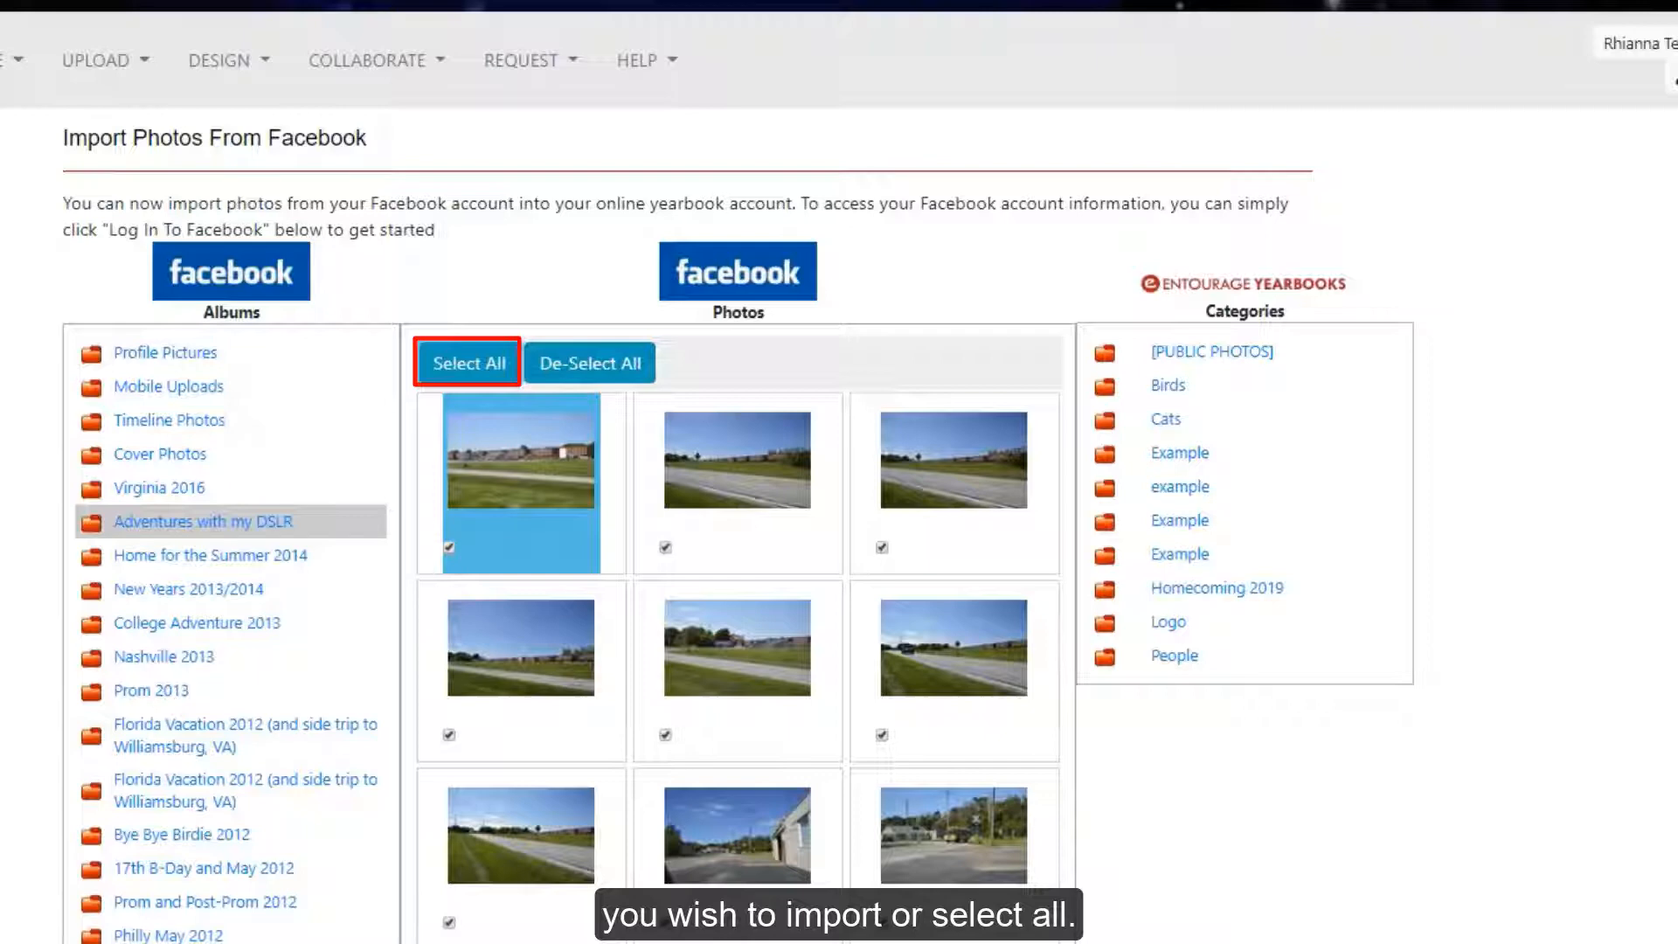
{"action": "left_click", "coordinate": [1177, 453]}
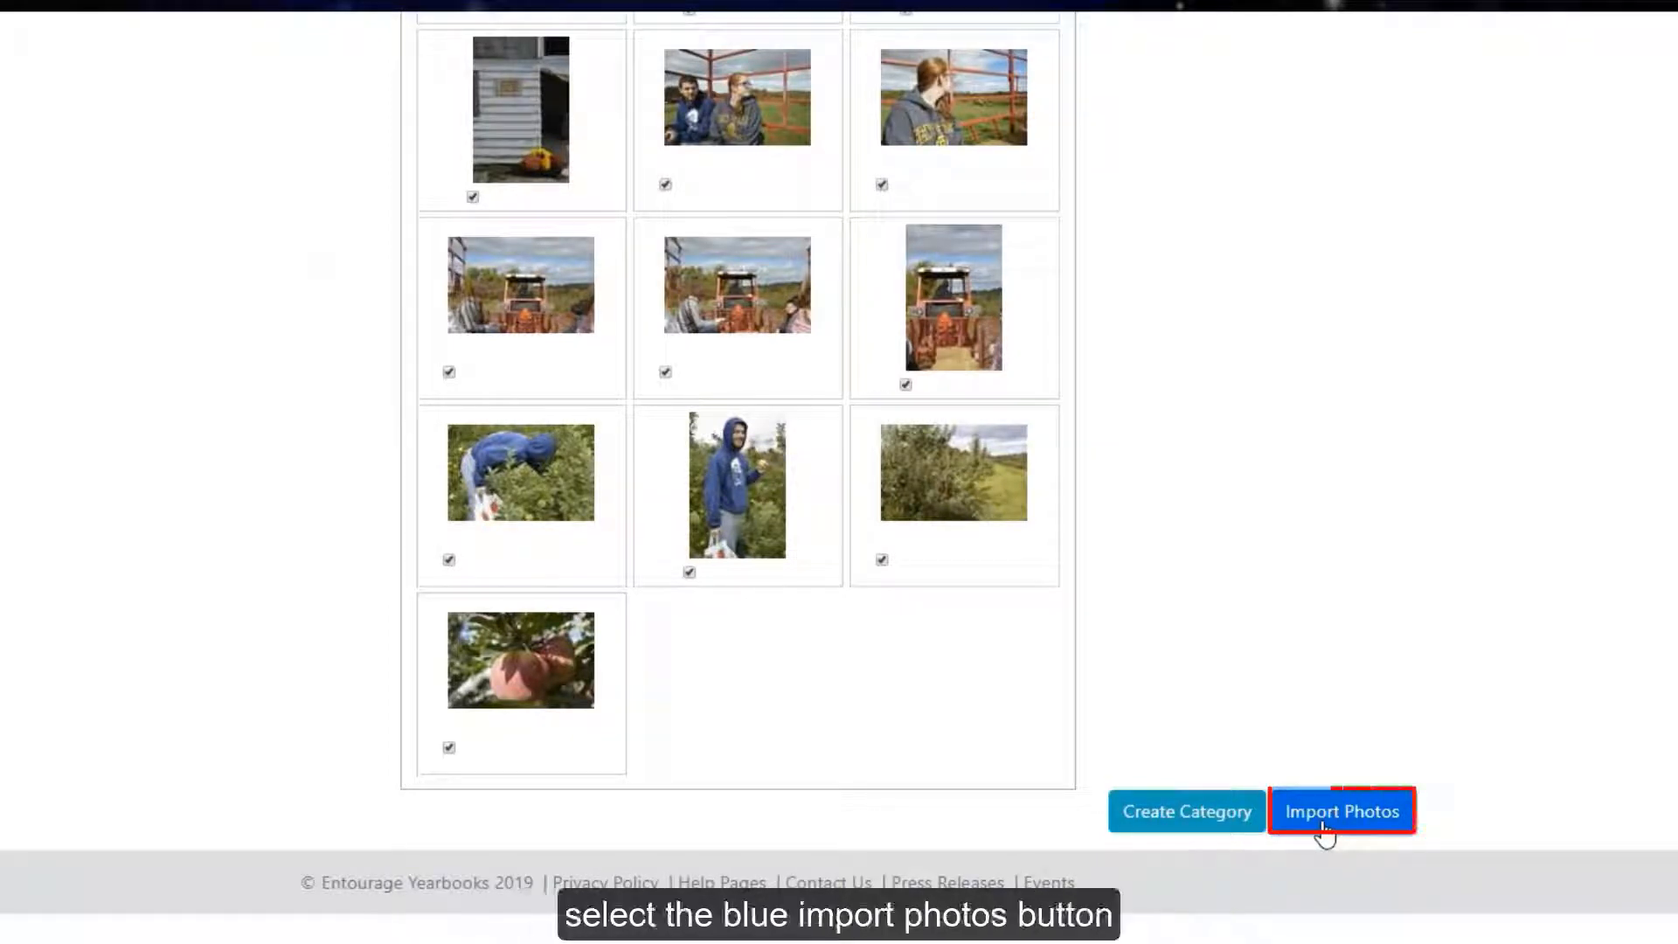
Import the checked Facebook photos into the Example category
{"action": "left_click", "coordinate": [1340, 809]}
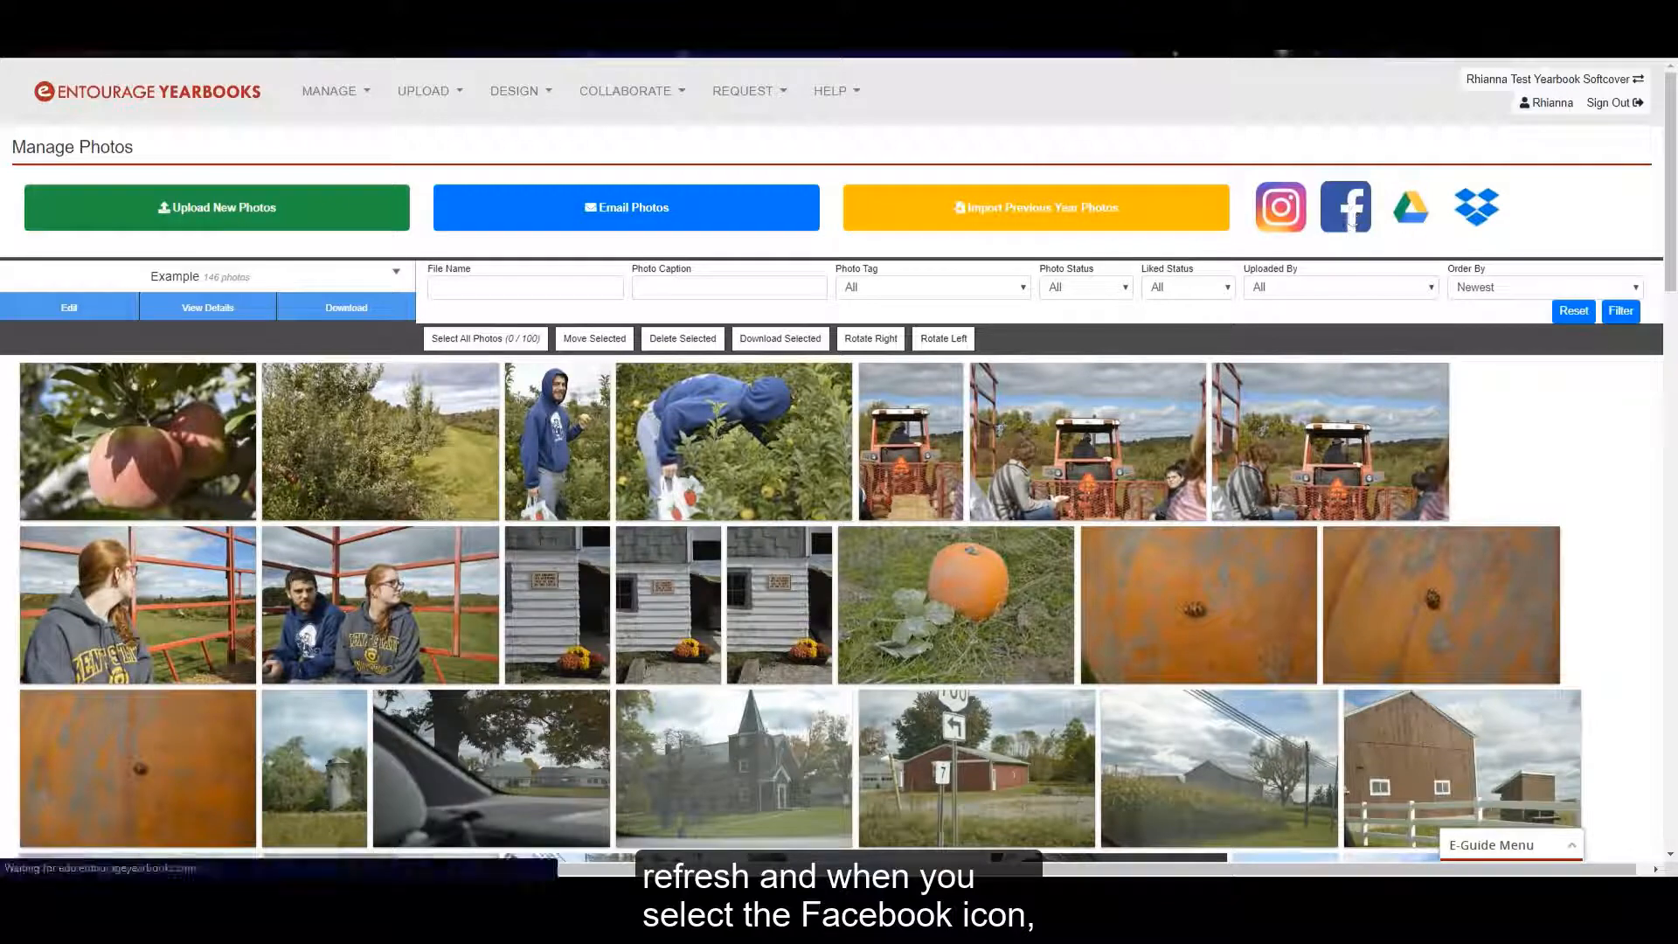
Filter the Manage Photos gallery to the empty Birds category
{"action": "left_click", "coordinate": [1344, 207]}
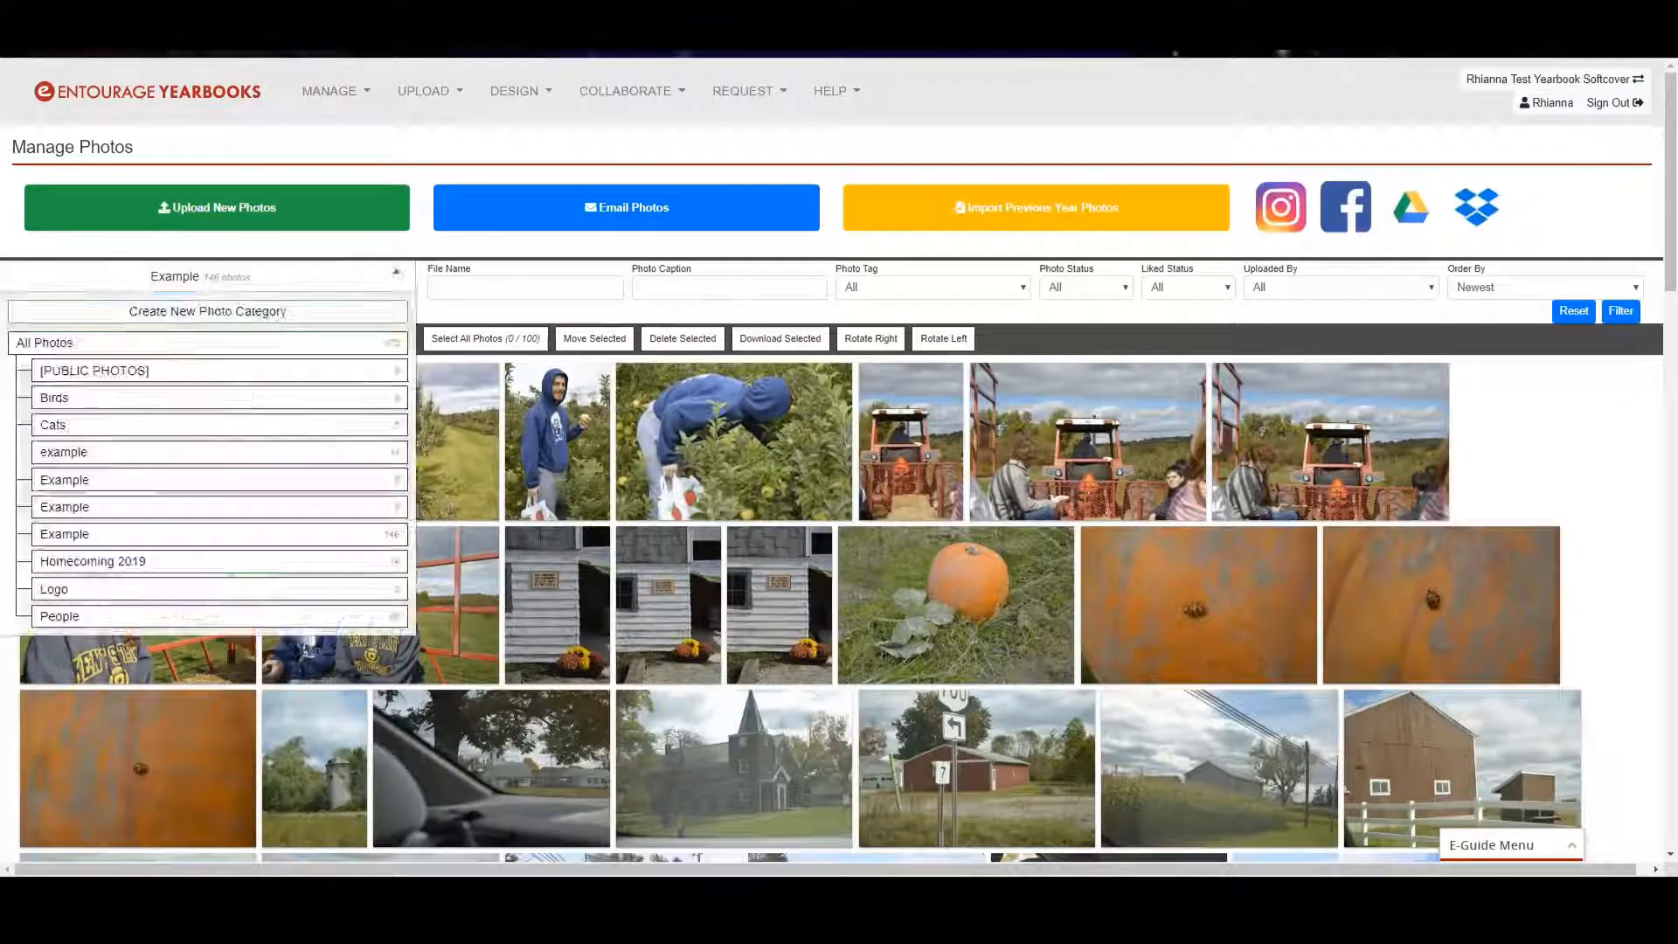
{"action": "left_click", "coordinate": [54, 397]}
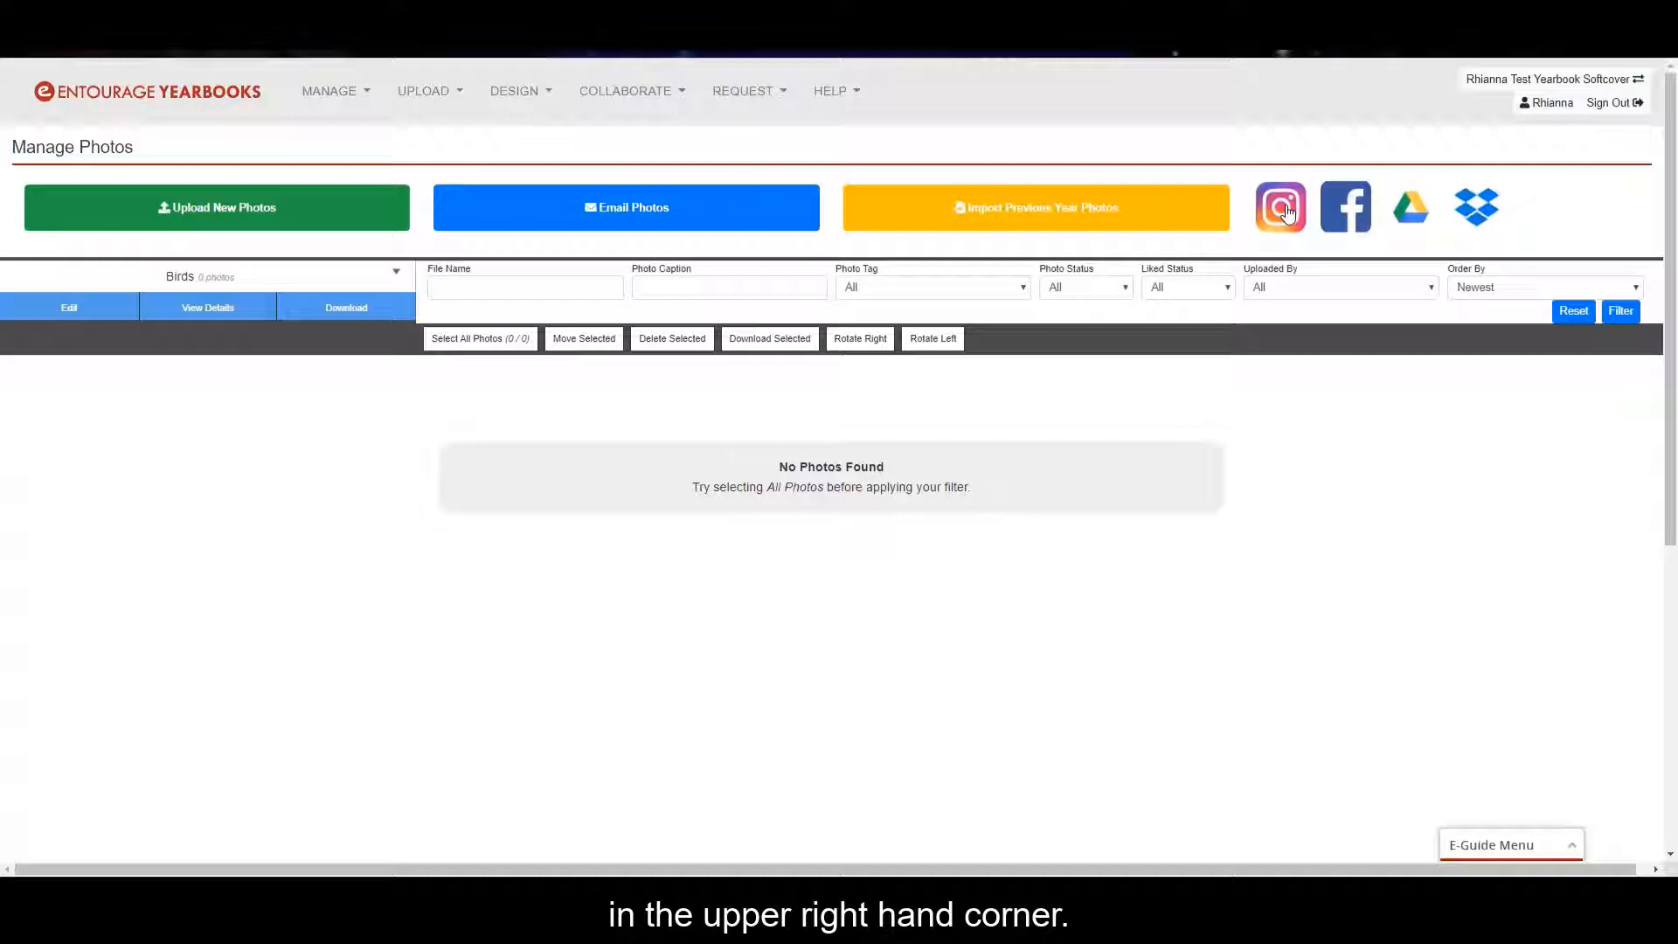
Choose Instagram as the import source and sign in via Log in with Facebook
{"action": "left_click", "coordinate": [1280, 207]}
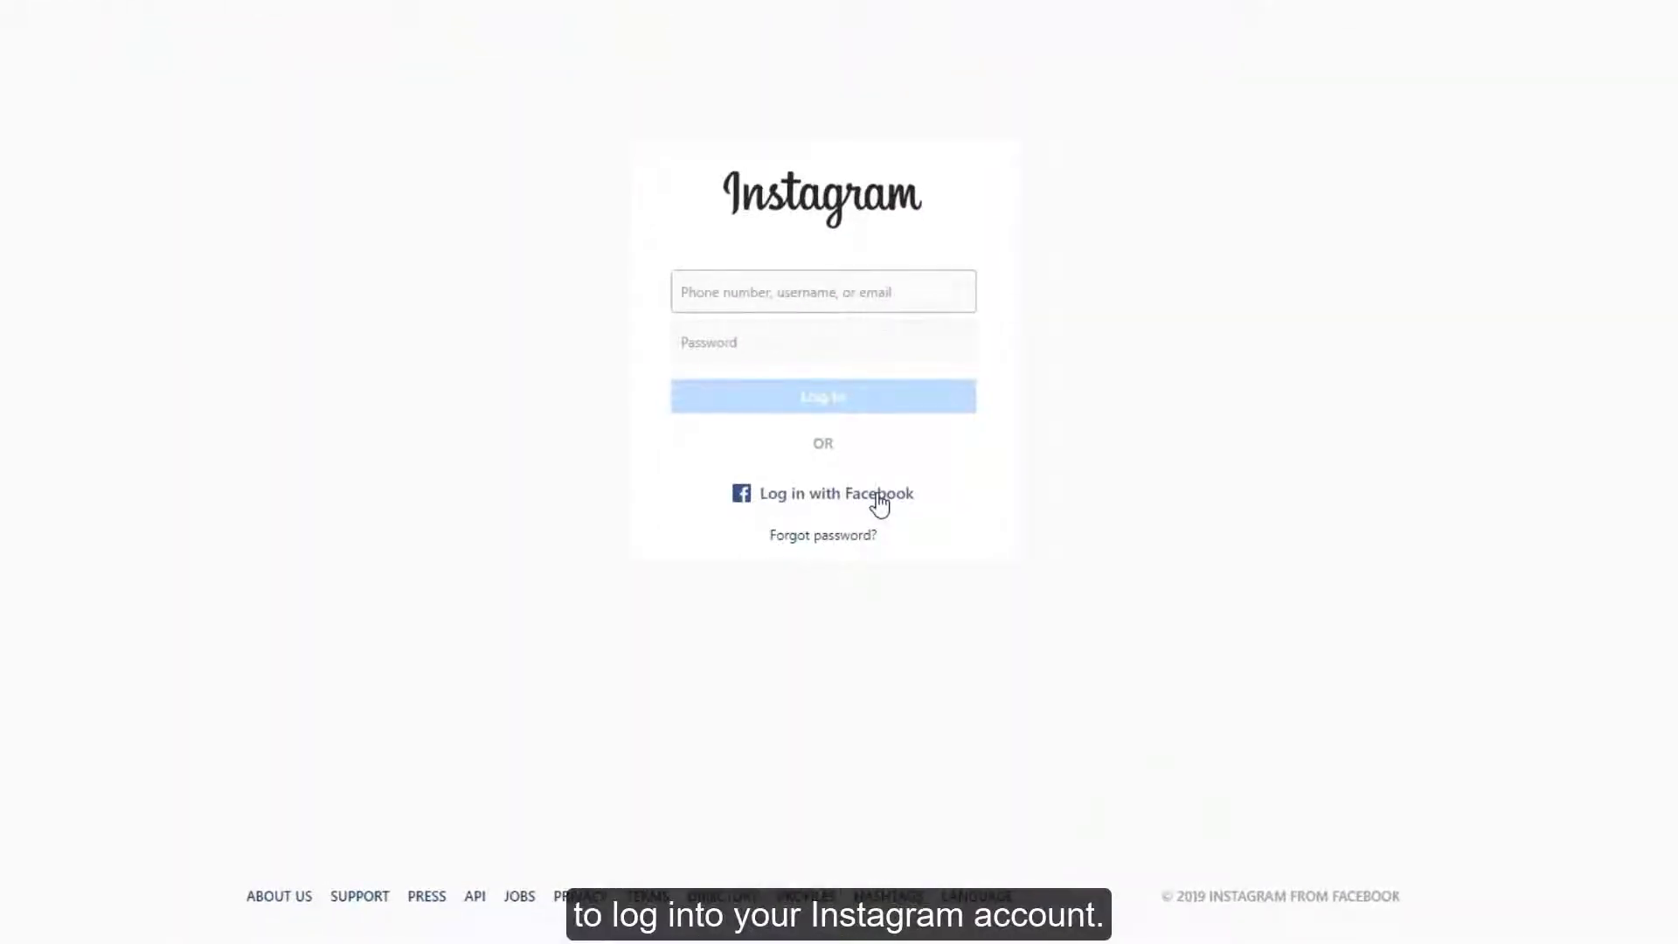
{"action": "left_click", "coordinate": [835, 492]}
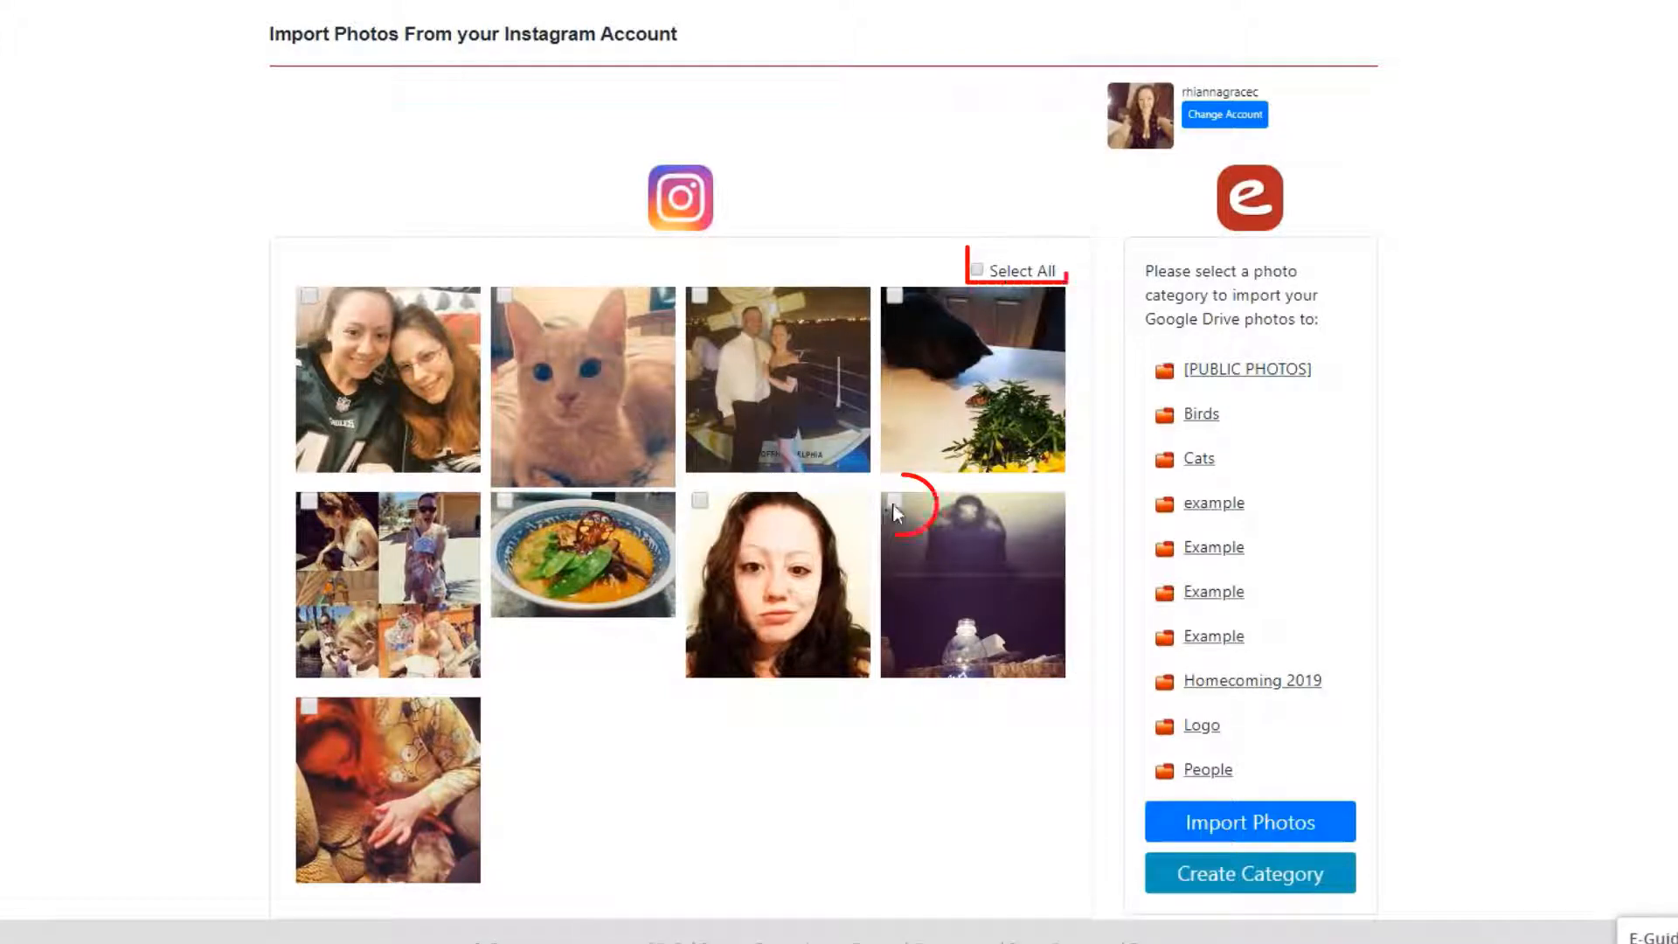
Select all nine Instagram photos and import them into the Birds category
{"action": "left_click", "coordinate": [903, 507]}
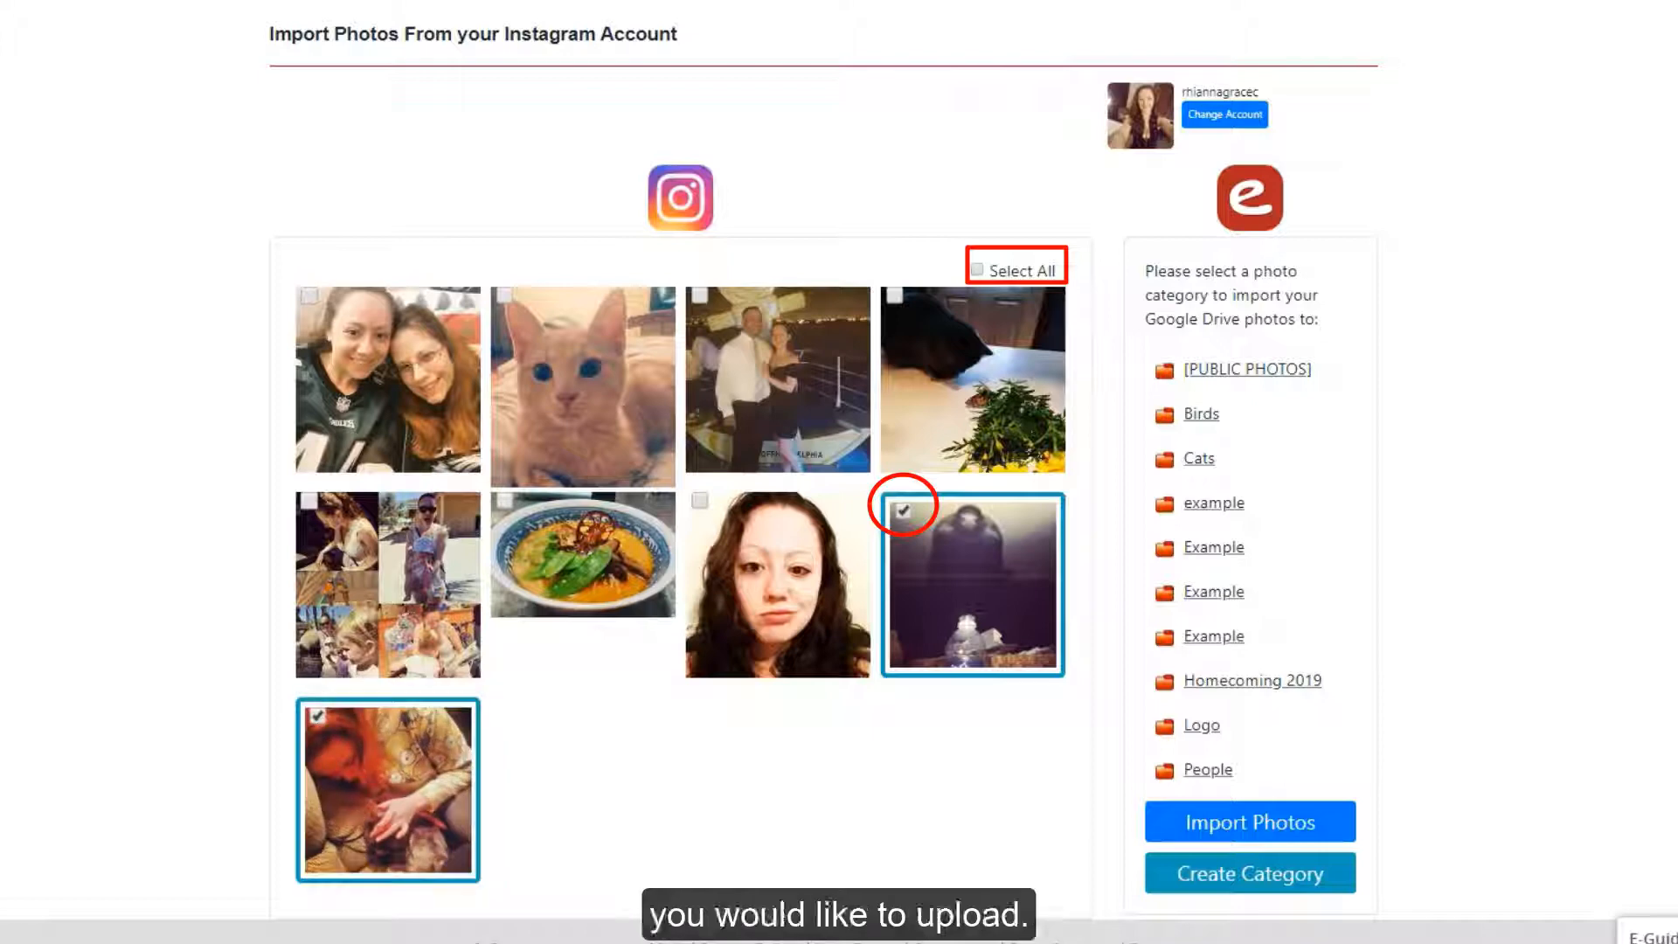
{"action": "left_click", "coordinate": [976, 269]}
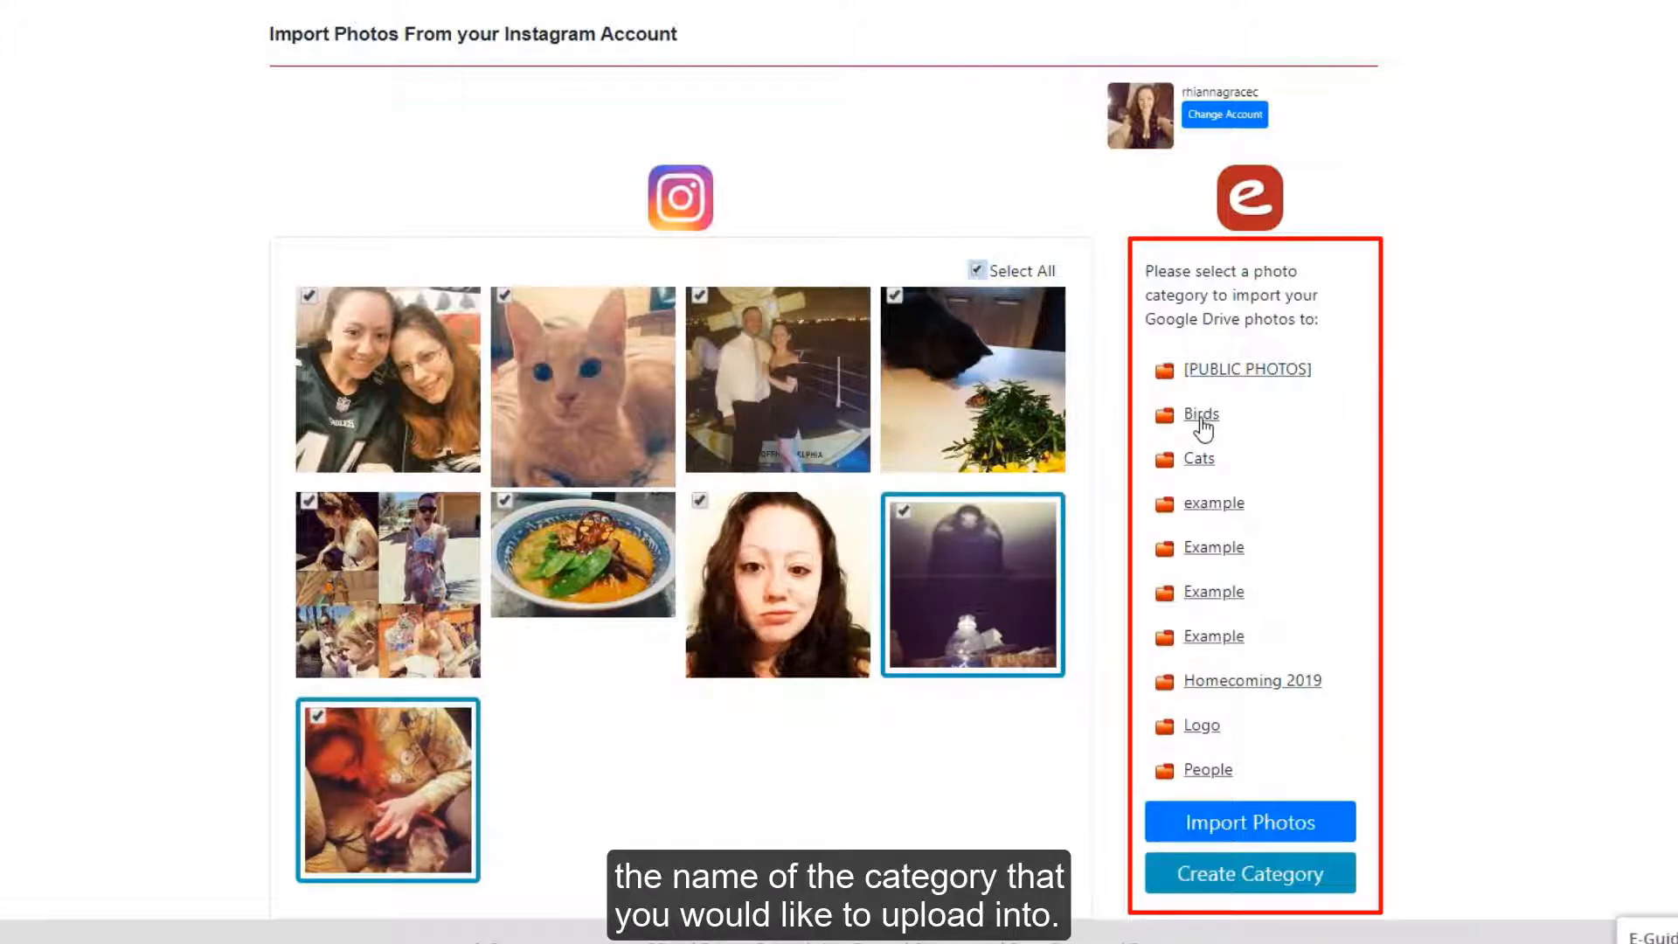
{"action": "left_click", "coordinate": [1201, 414]}
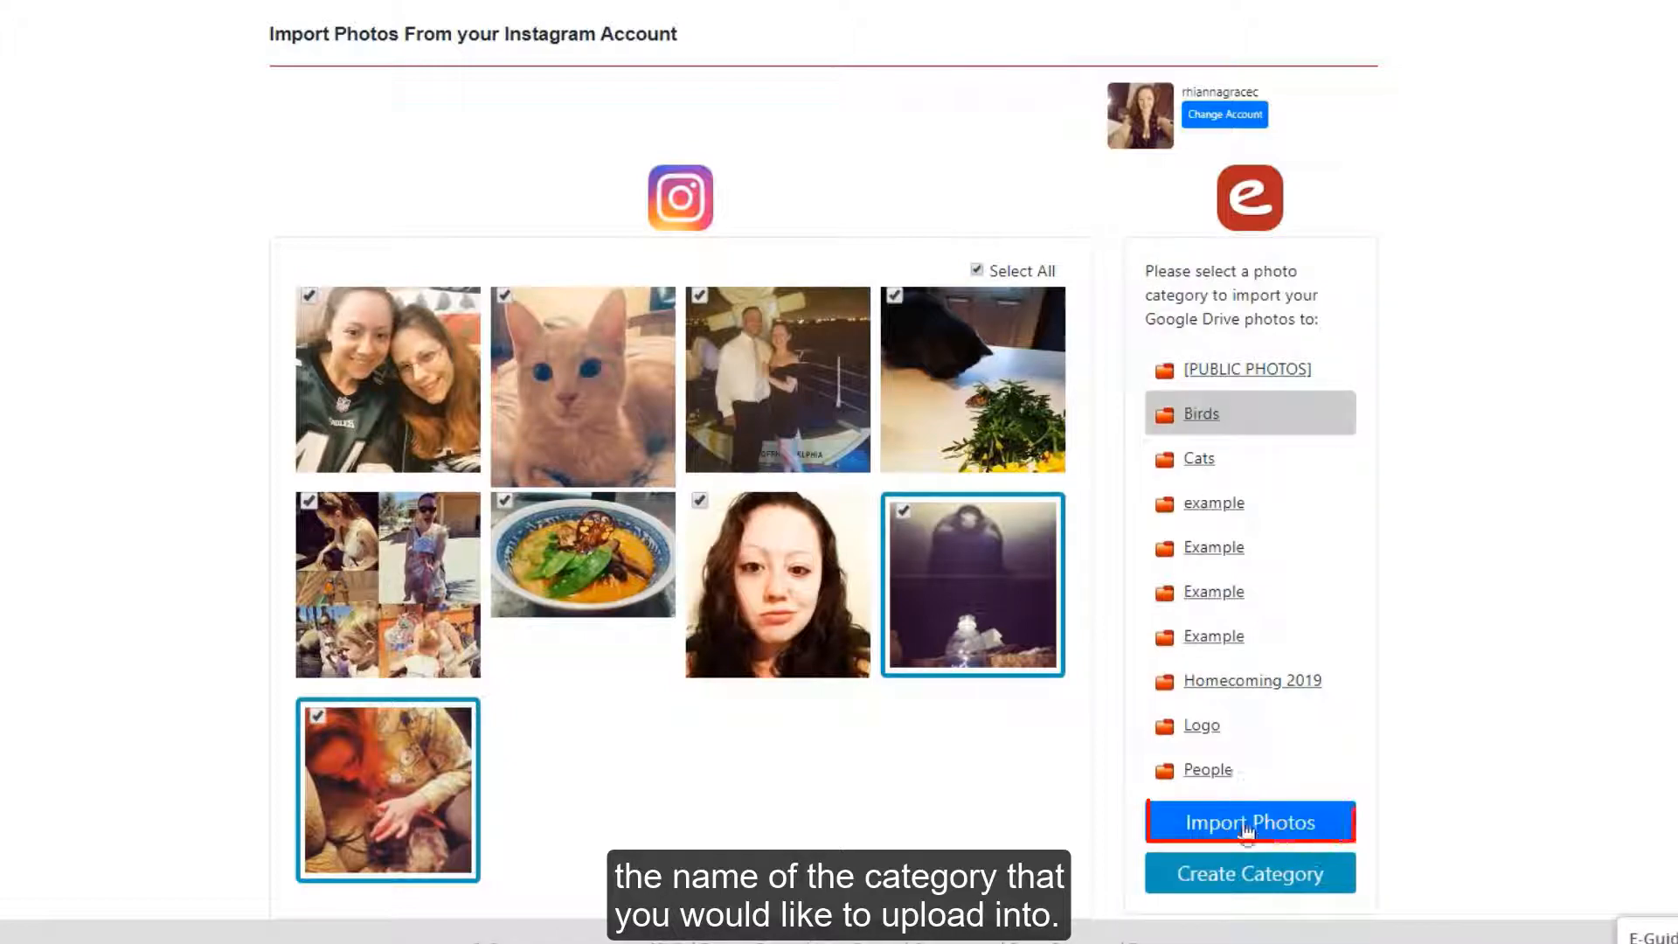
{"action": "left_click", "coordinate": [1247, 821]}
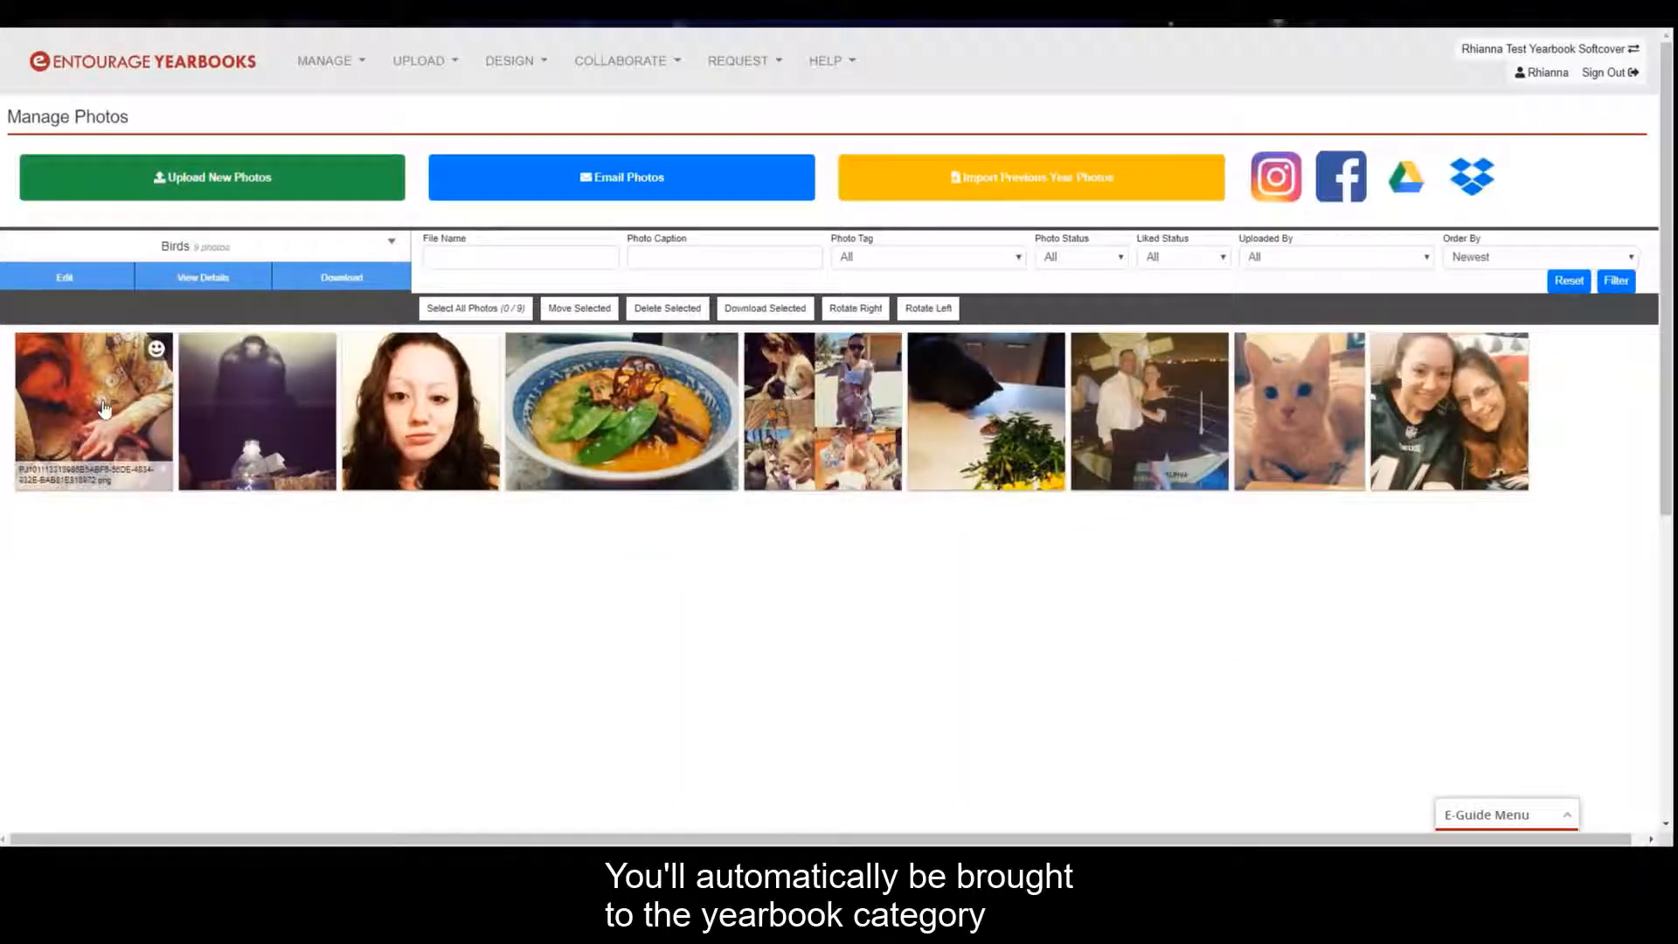
{"action": "left_click", "coordinate": [92, 411]}
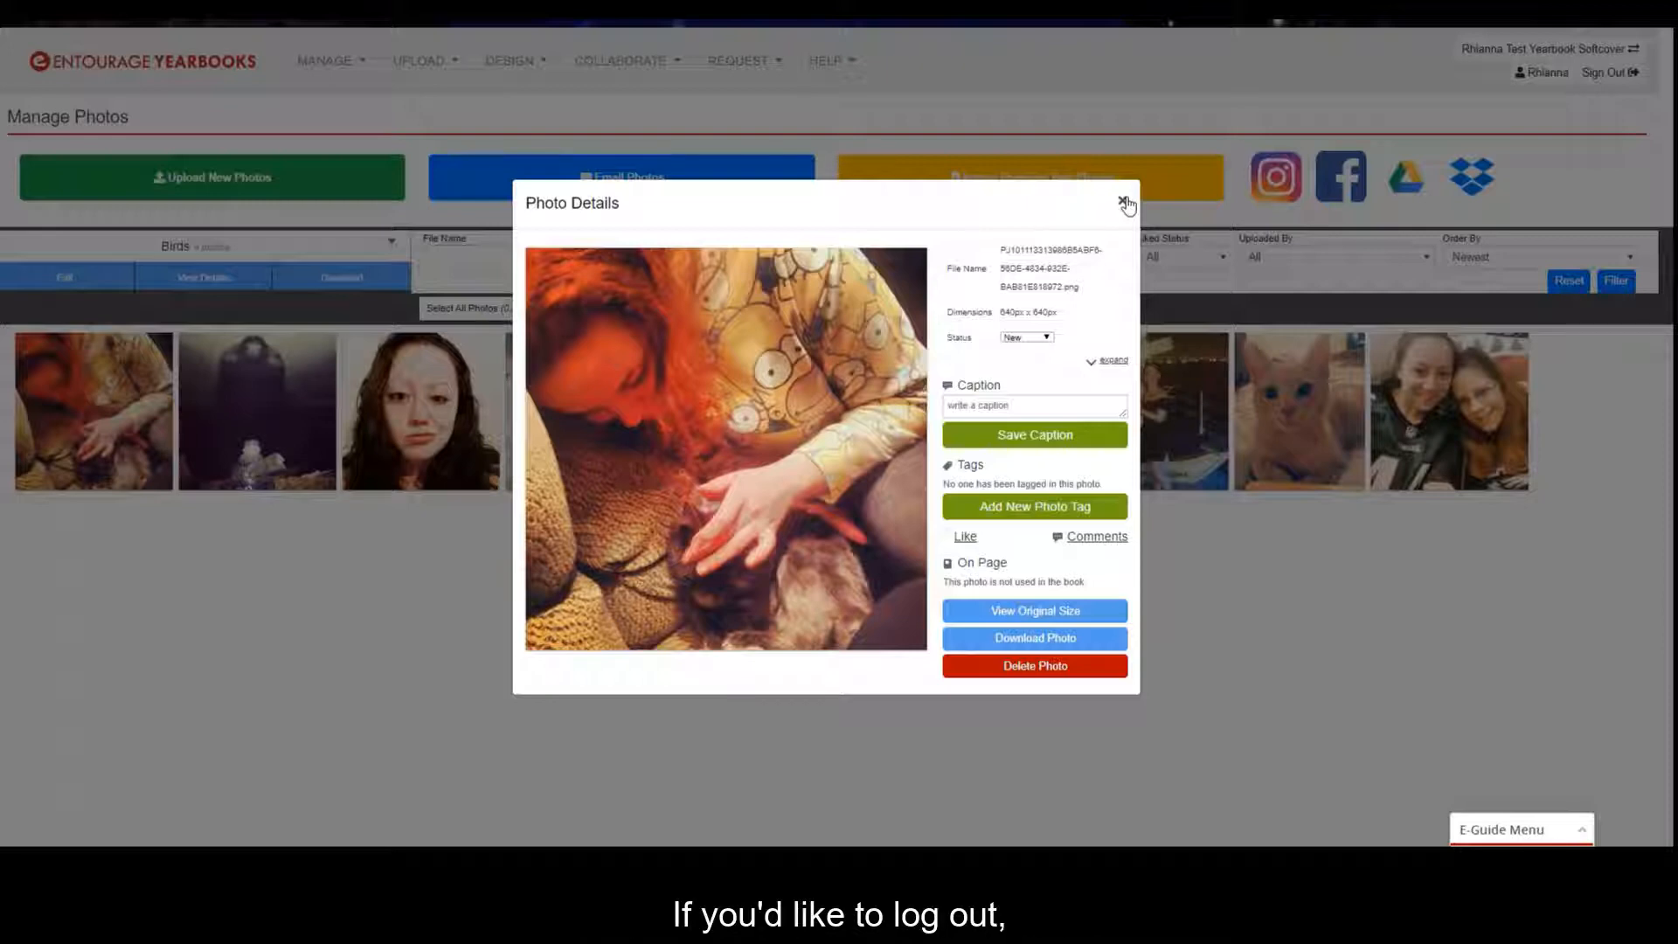
{"action": "left_click", "coordinate": [1124, 202]}
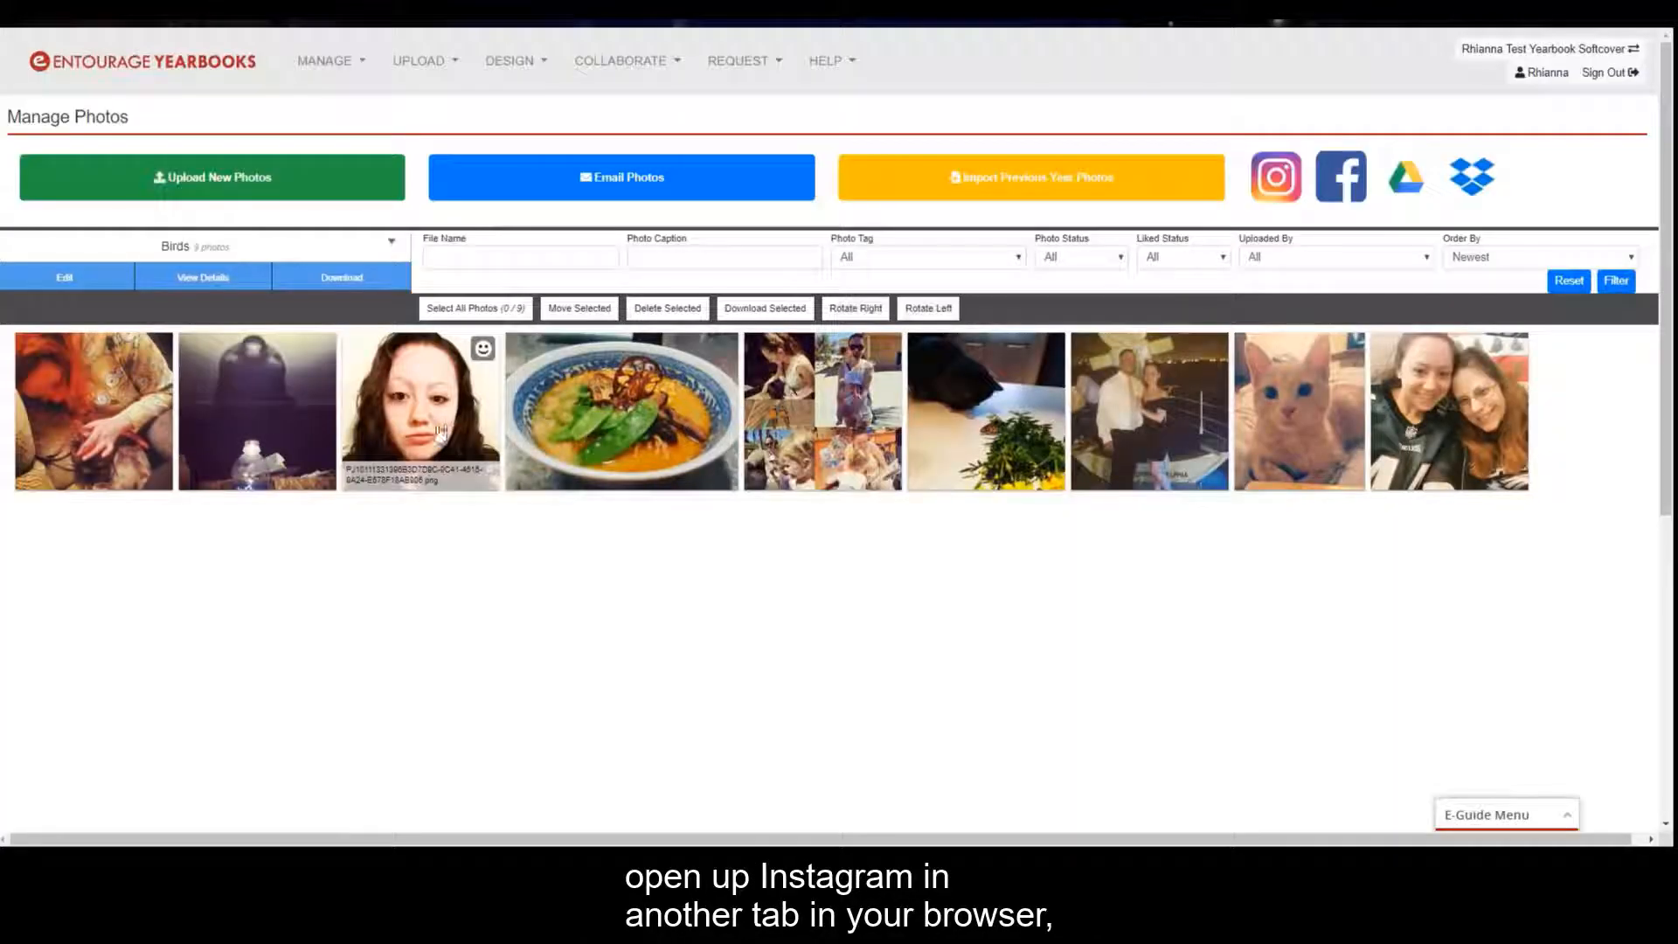